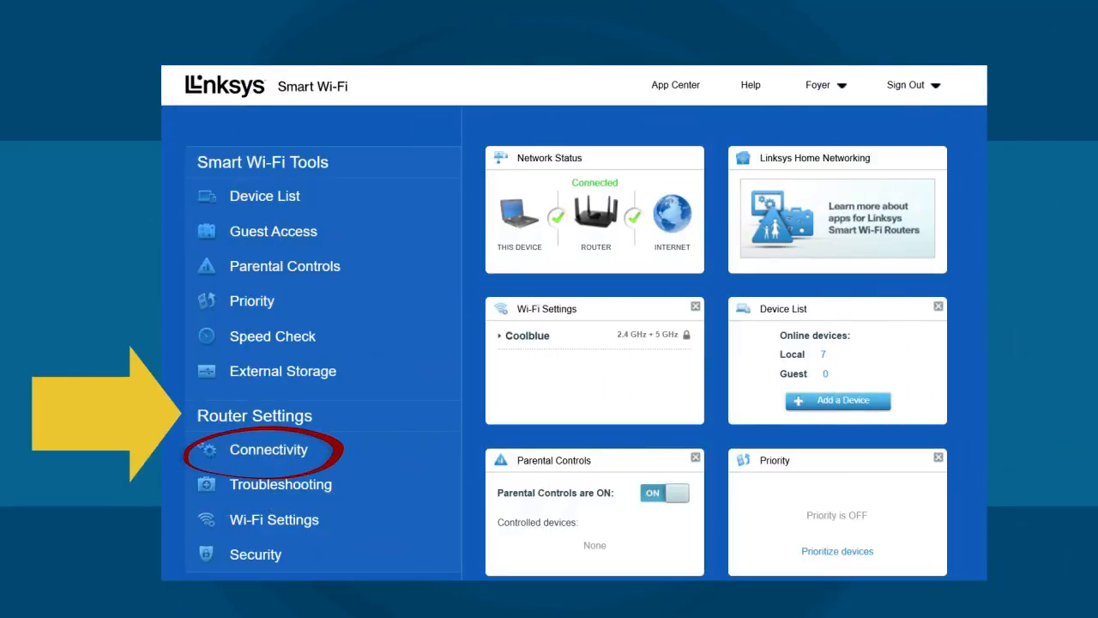
# Reach the router's Connectivity page under Router Settings
pyautogui.click(267, 450)
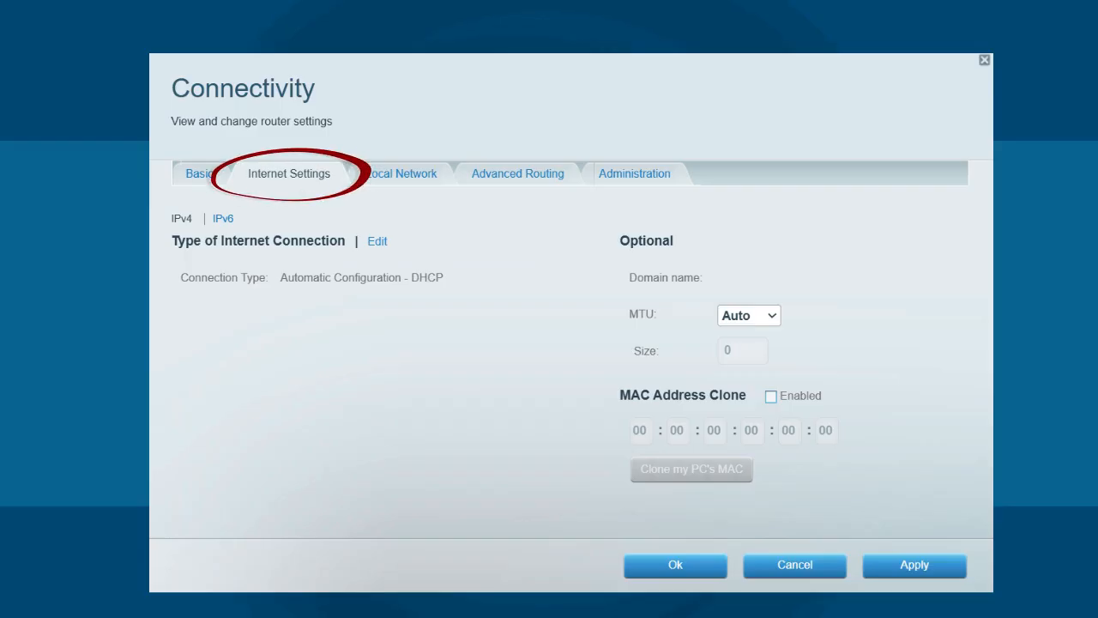